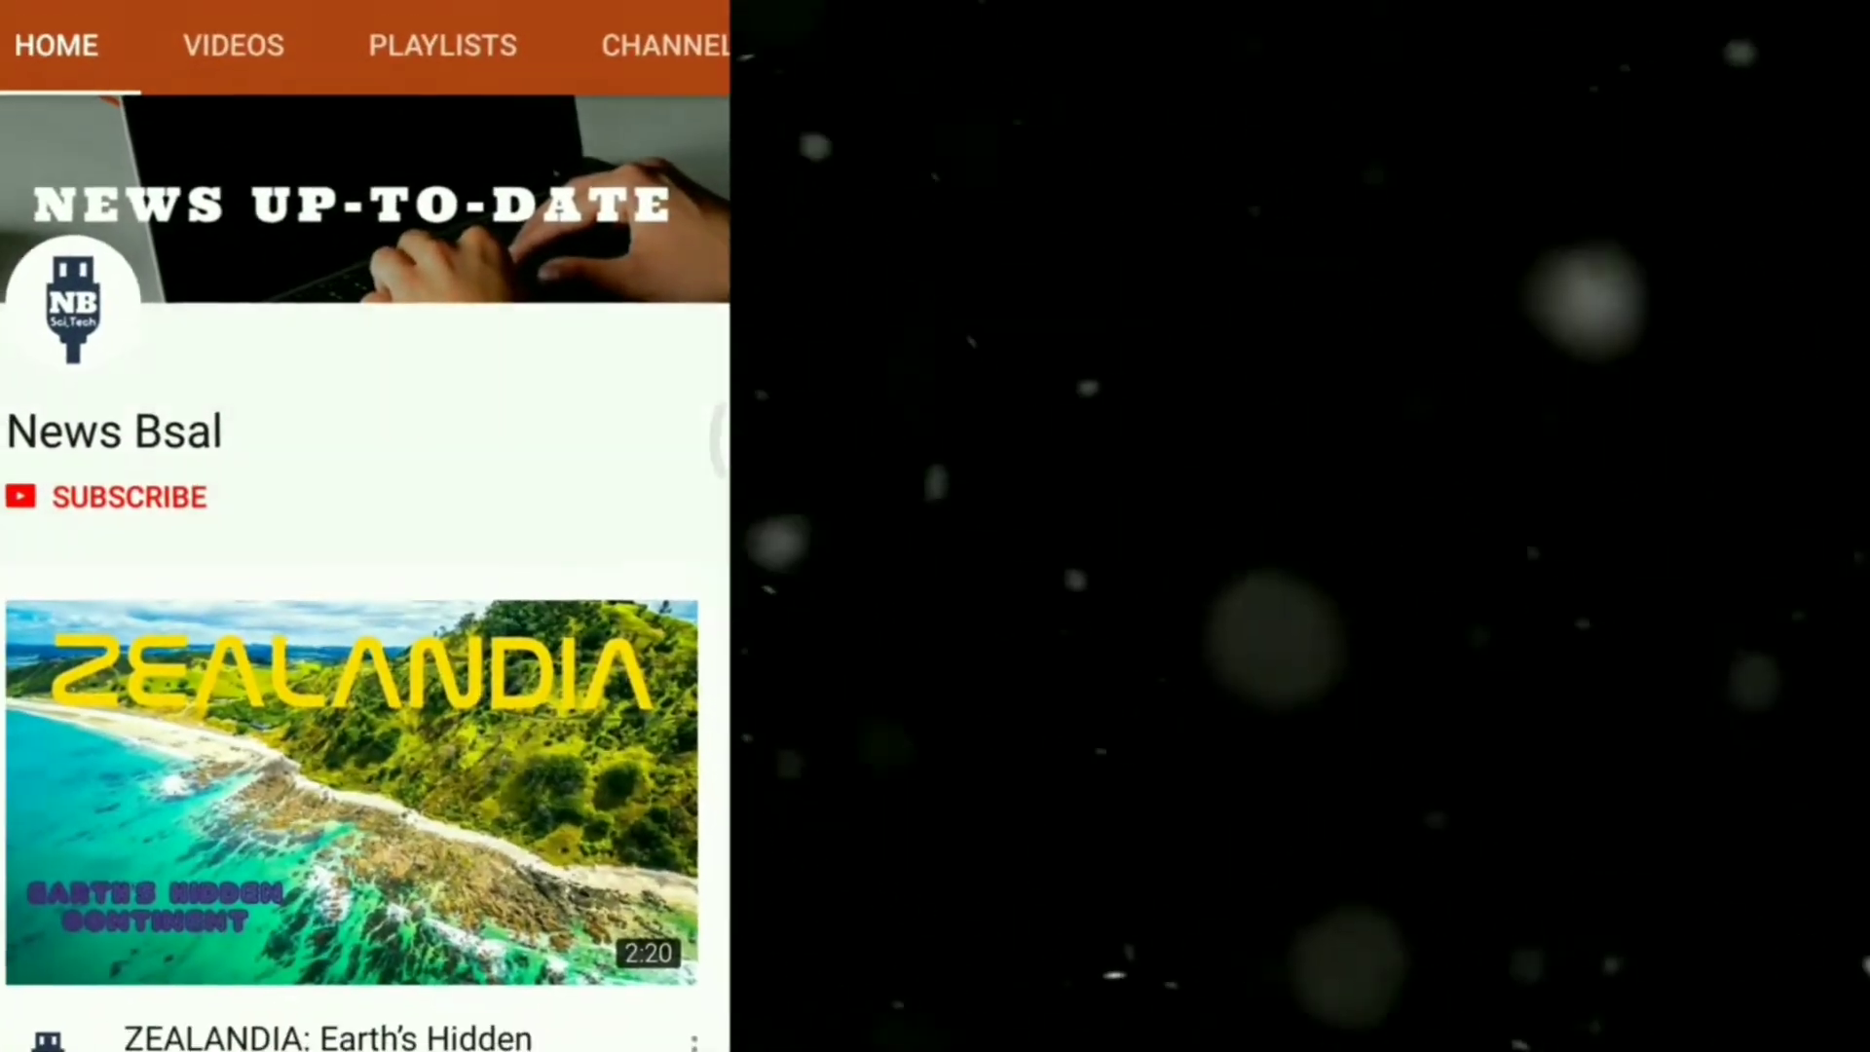
Subscribe to the News Bsal channel and turn on all notifications via the bell.
left_click(130, 497)
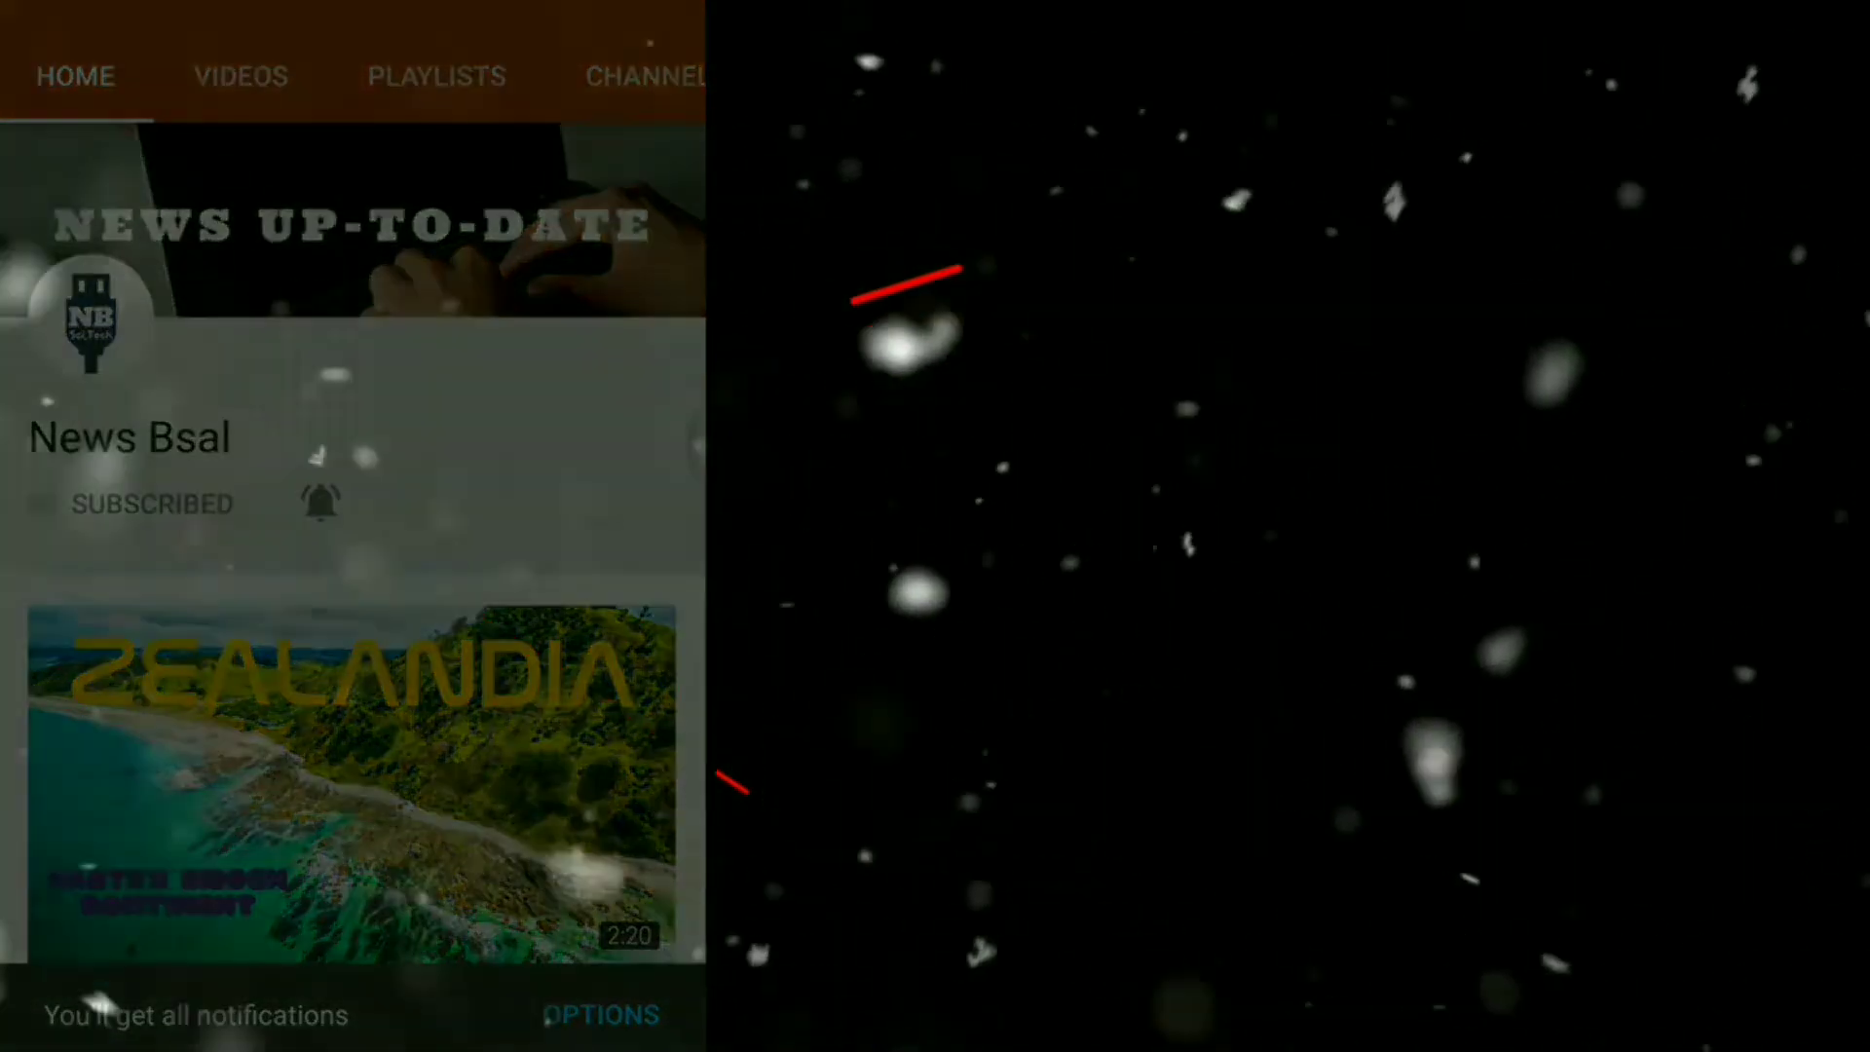